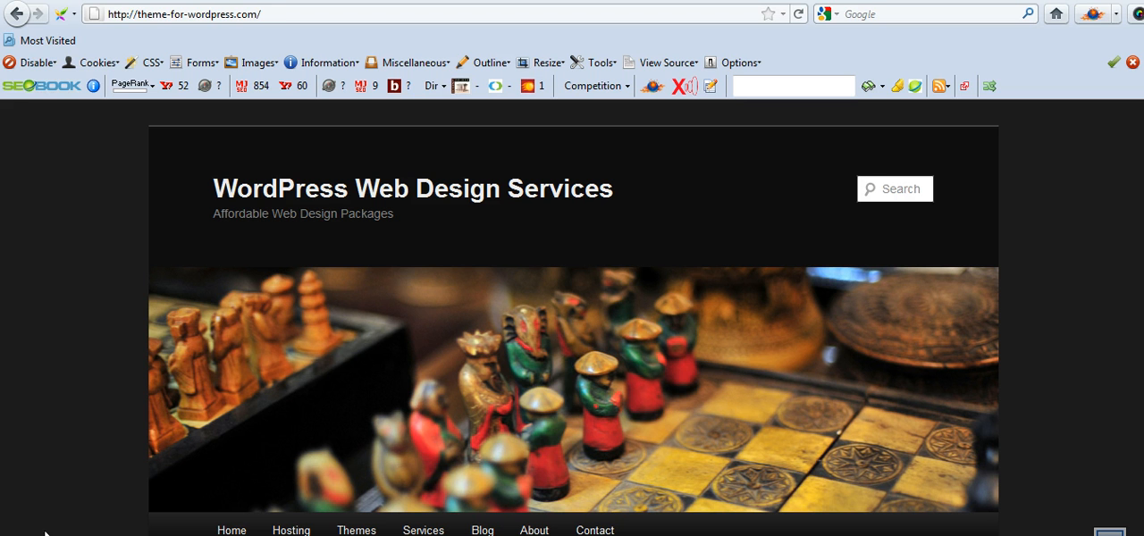
{"action": "mouse_move", "coordinate": [82, 199]}
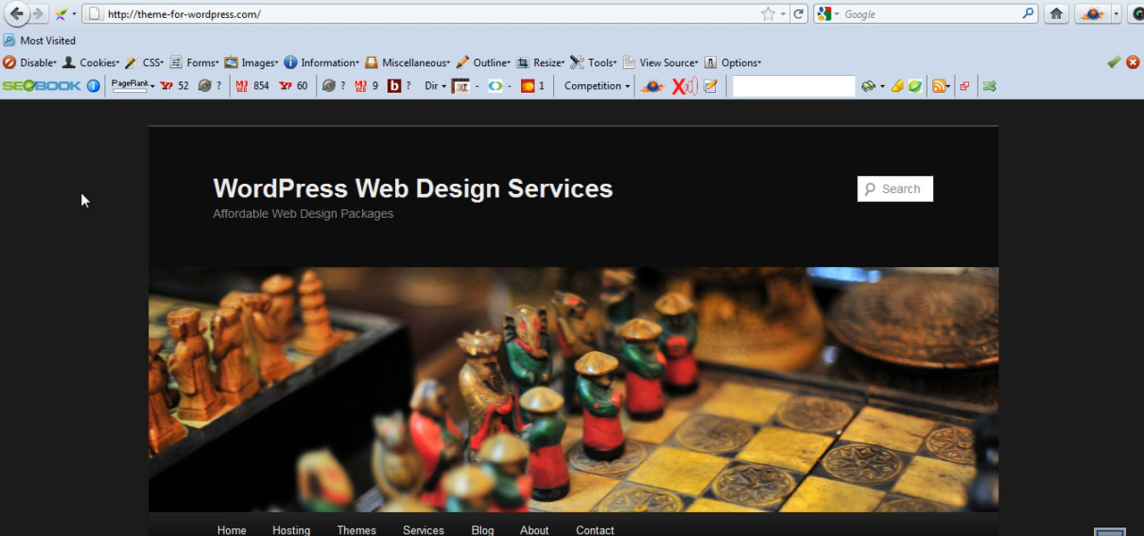
{"action": "mouse_move", "coordinate": [816, 155]}
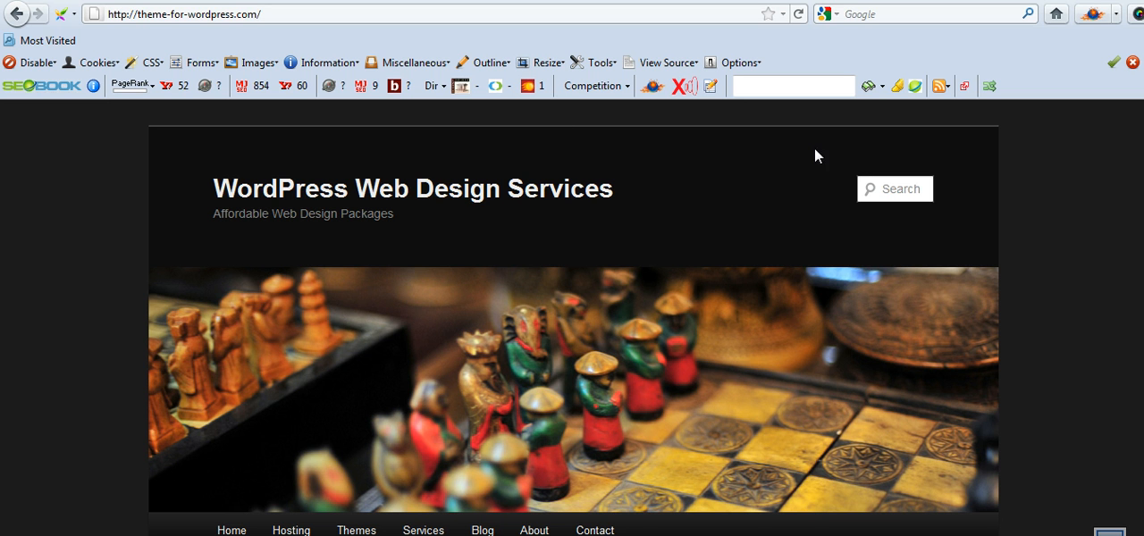
{"action": "mouse_move", "coordinate": [1000, 233]}
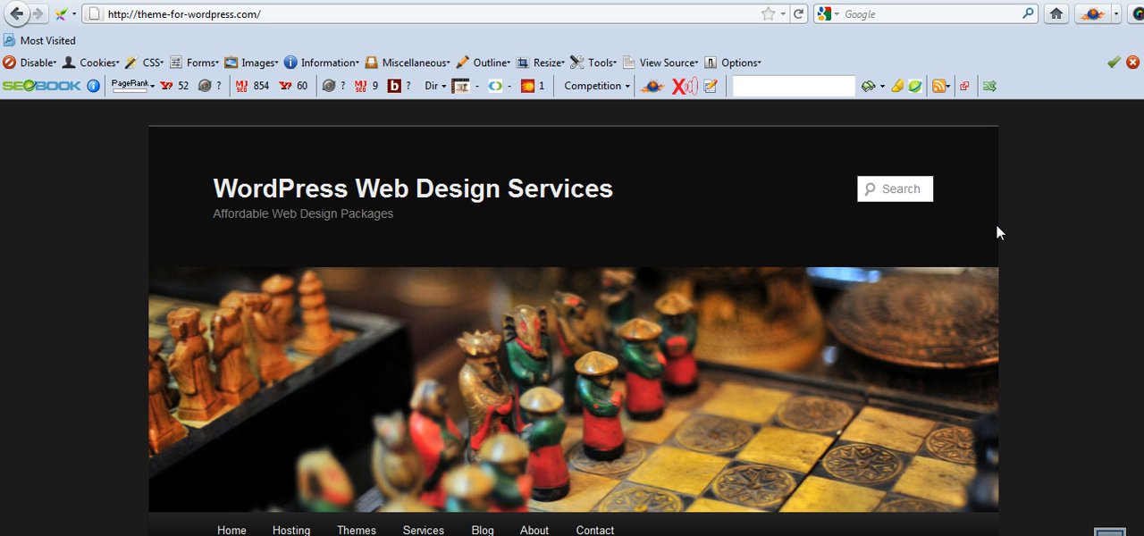
{"action": "mouse_move", "coordinate": [1003, 247]}
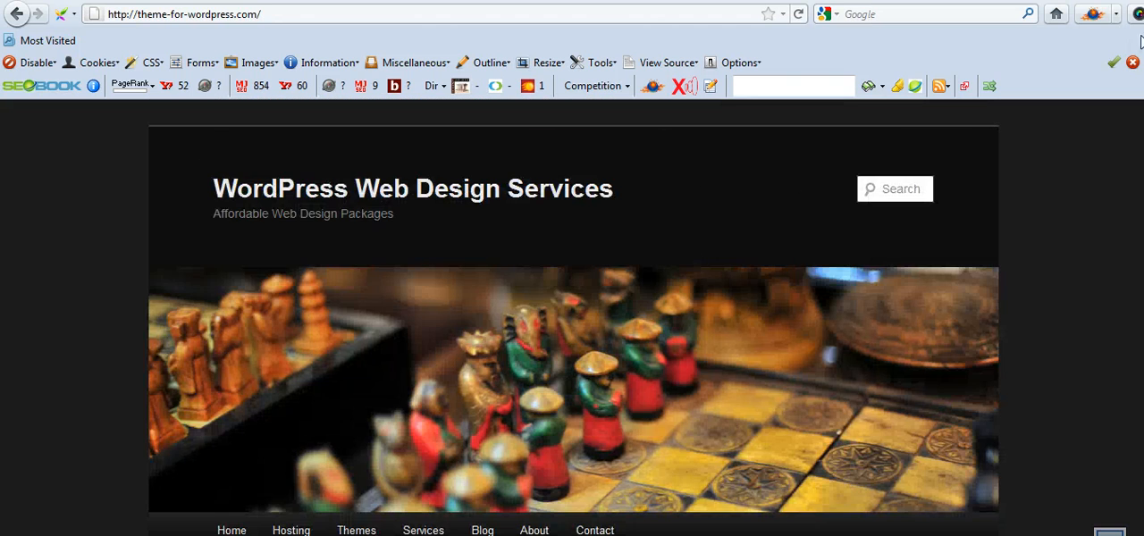
{"action": "mouse_move", "coordinate": [765, 190]}
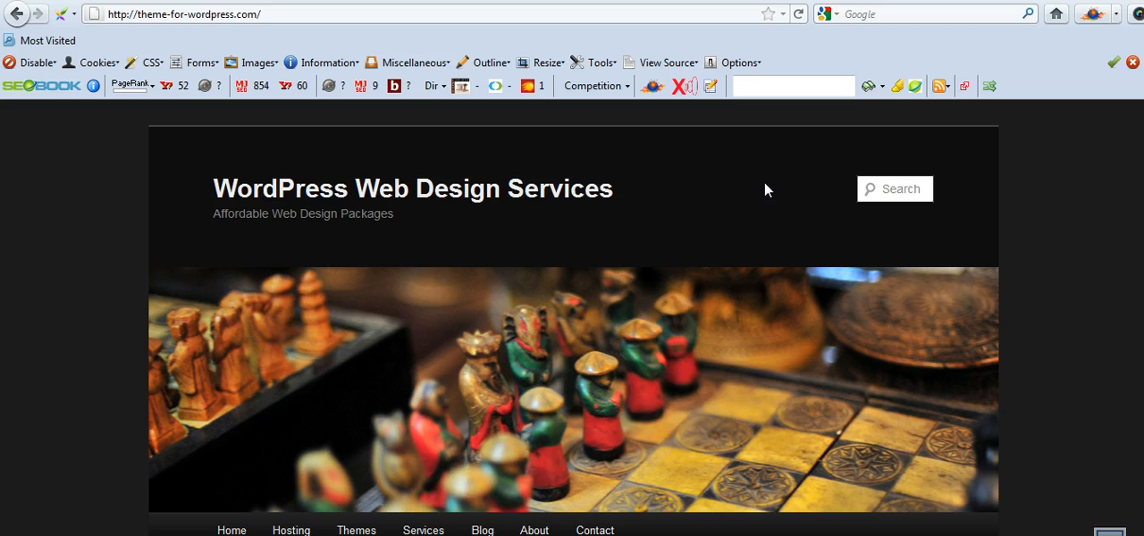
{"action": "mouse_move", "coordinate": [114, 435]}
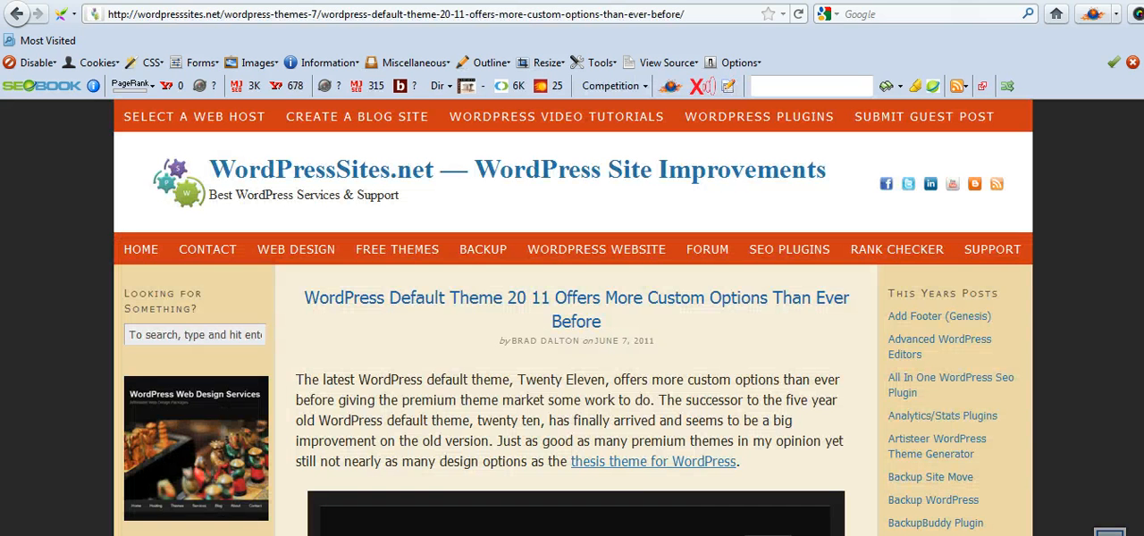
{"action": "mouse_move", "coordinate": [692, 335]}
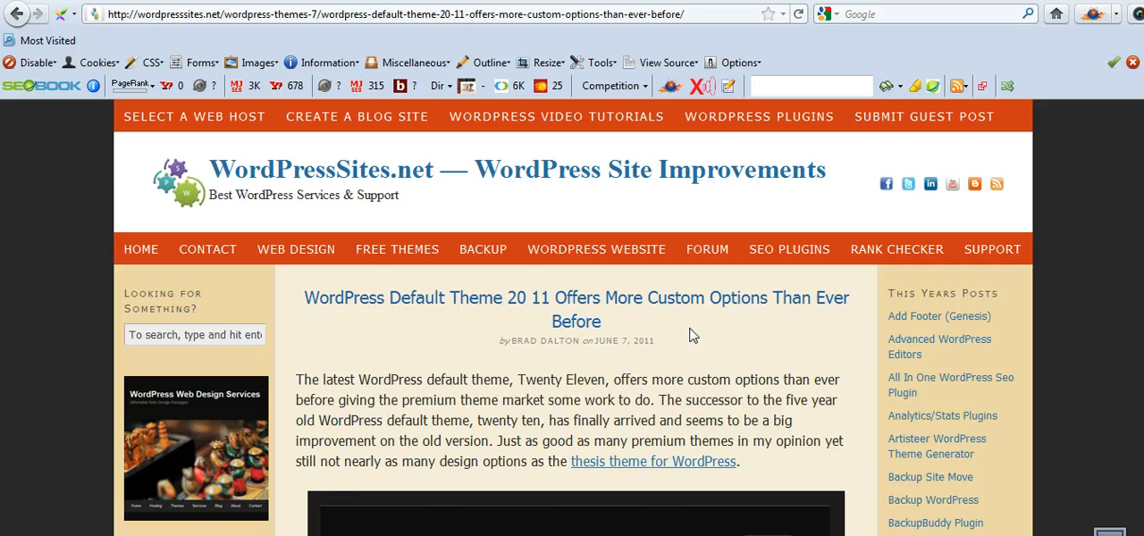
Step: Scroll the Twenty Eleven article past the screenshot and features list to the download section
{"action": "scroll", "scroll_direction": "down", "scroll_amount": 3}
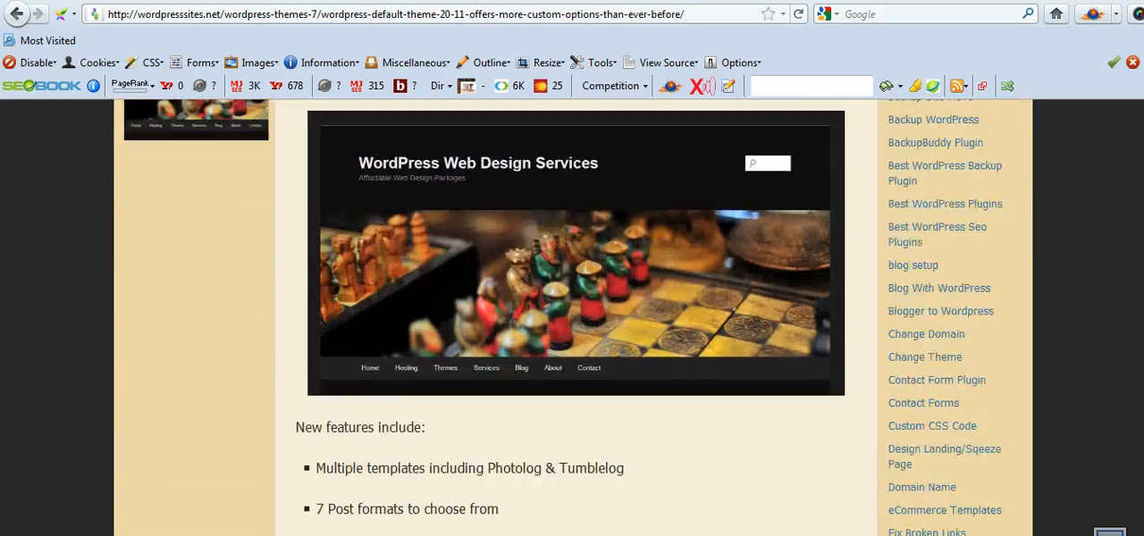
{"action": "scroll", "scroll_direction": "up", "scroll_amount": 3}
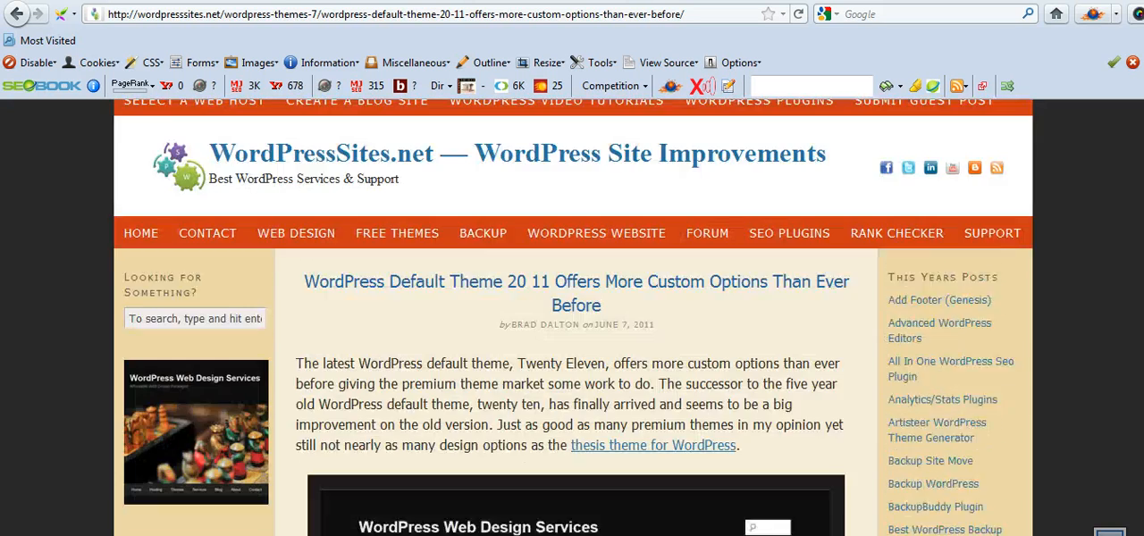
{"action": "scroll", "scroll_direction": "down", "scroll_amount": 3}
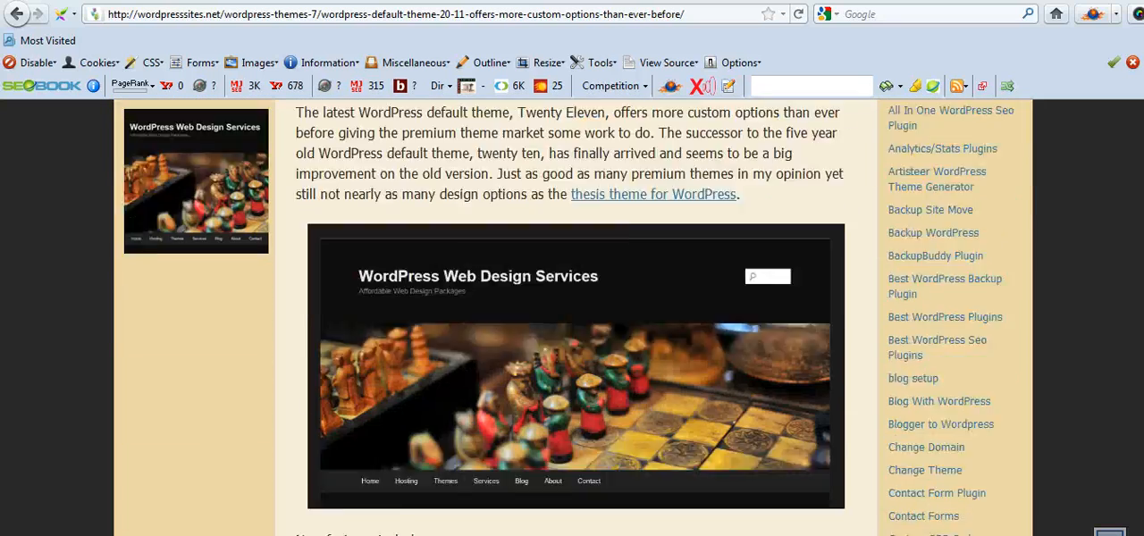
{"action": "scroll", "scroll_direction": "down", "scroll_amount": 3}
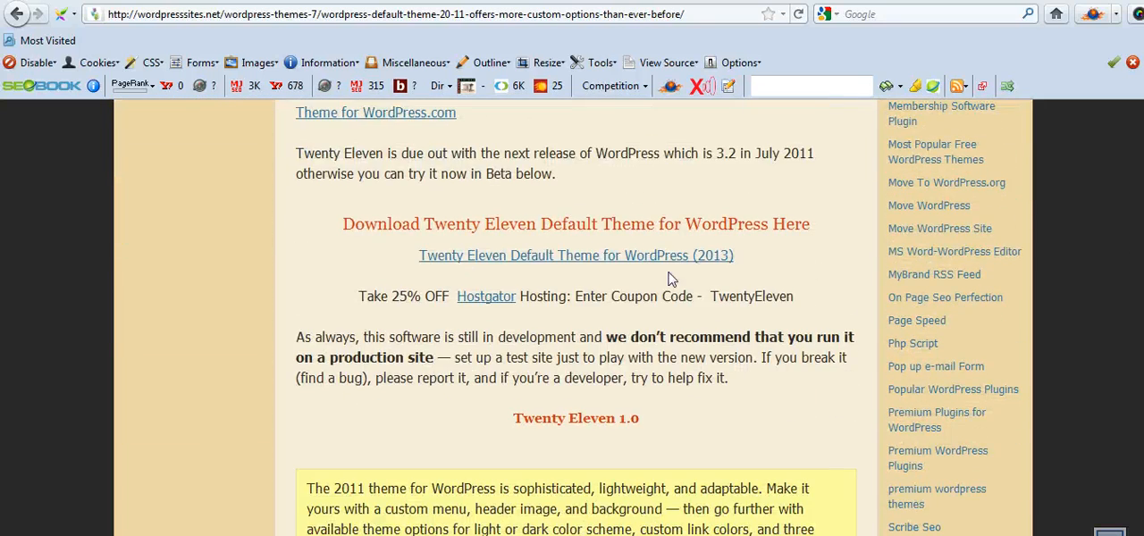
{"action": "mouse_move", "coordinate": [588, 261]}
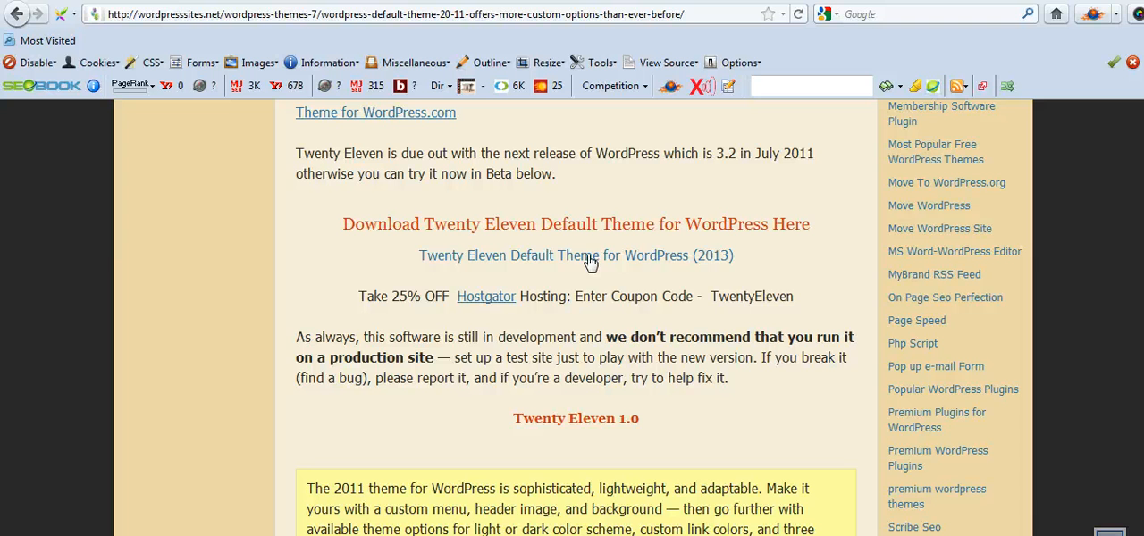
{"action": "mouse_move", "coordinate": [587, 275]}
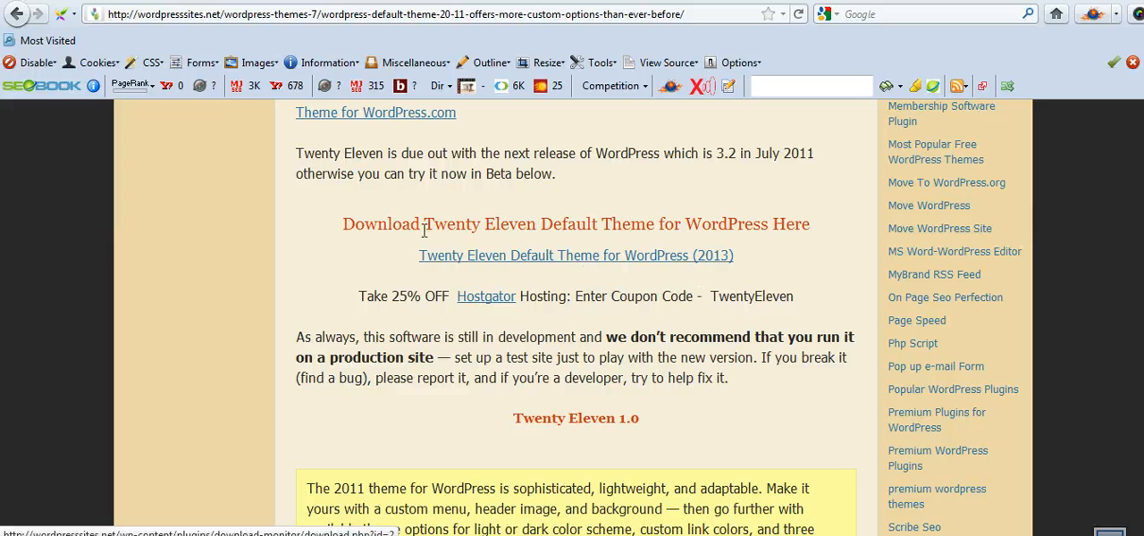
{"action": "mouse_move", "coordinate": [297, 221]}
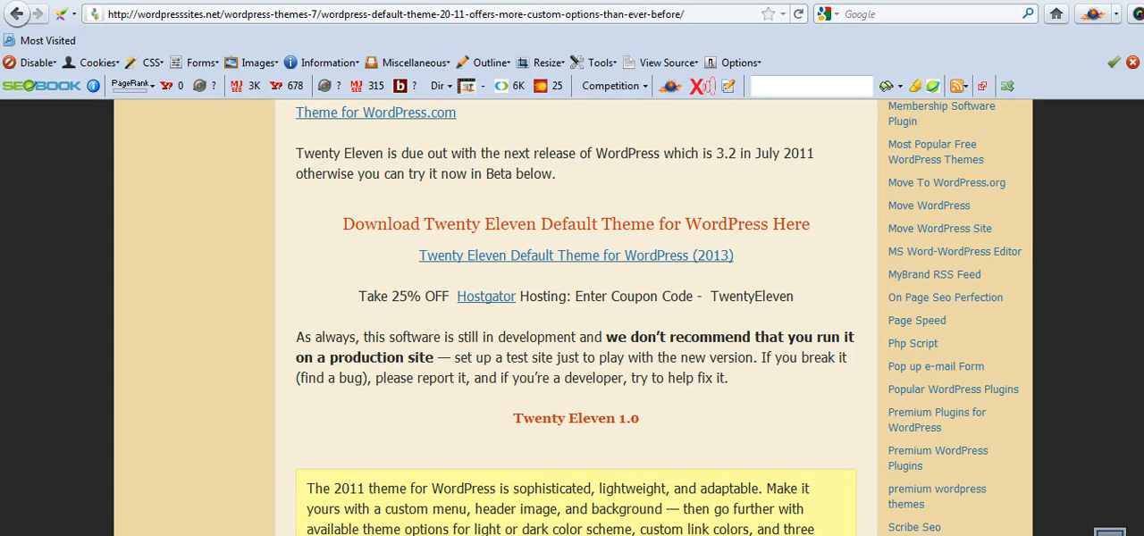
Step: Return to the chessboard demo homepage, then switch to the admin Theme Options screen
{"action": "left_click", "coordinate": [376, 112]}
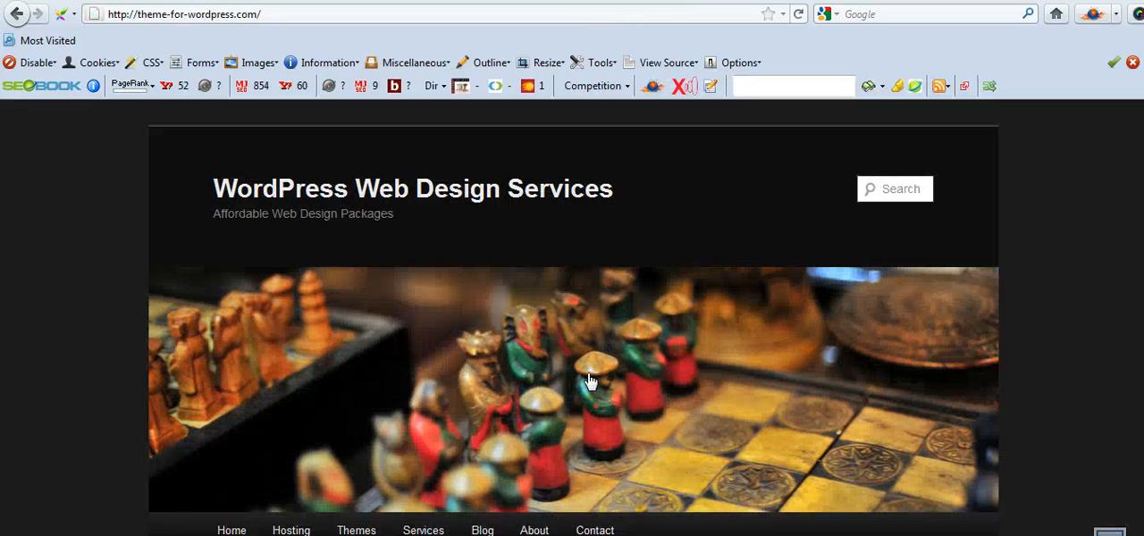
{"action": "mouse_move", "coordinate": [539, 232]}
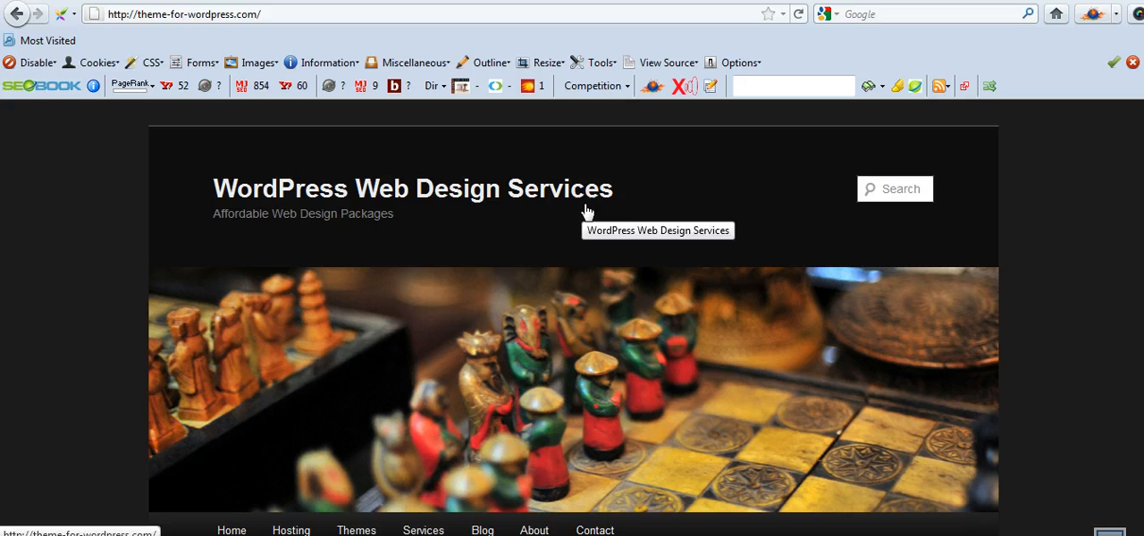
{"action": "left_click", "coordinate": [893, 188]}
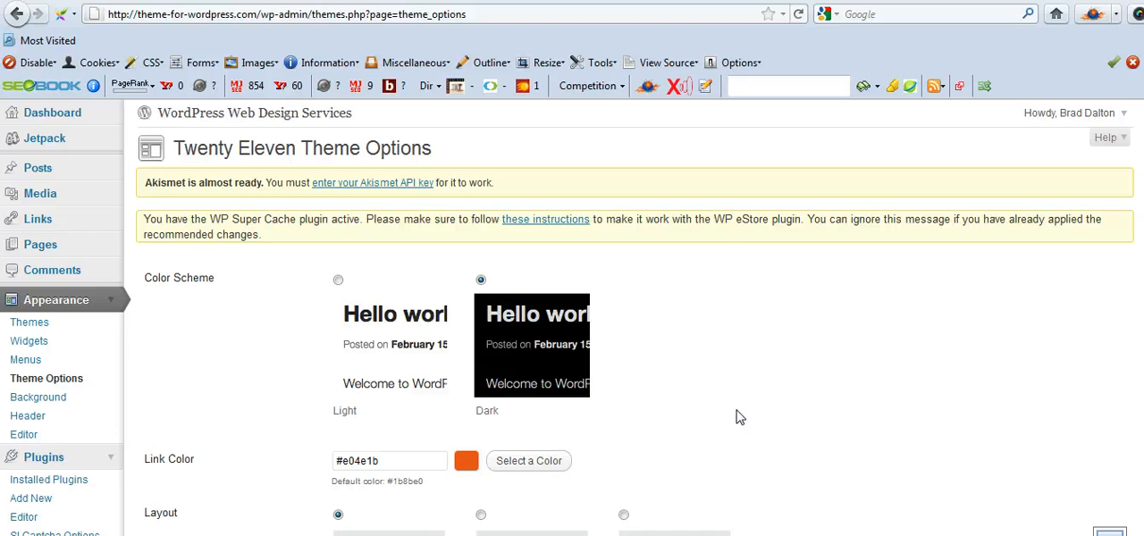
{"action": "mouse_move", "coordinate": [546, 312]}
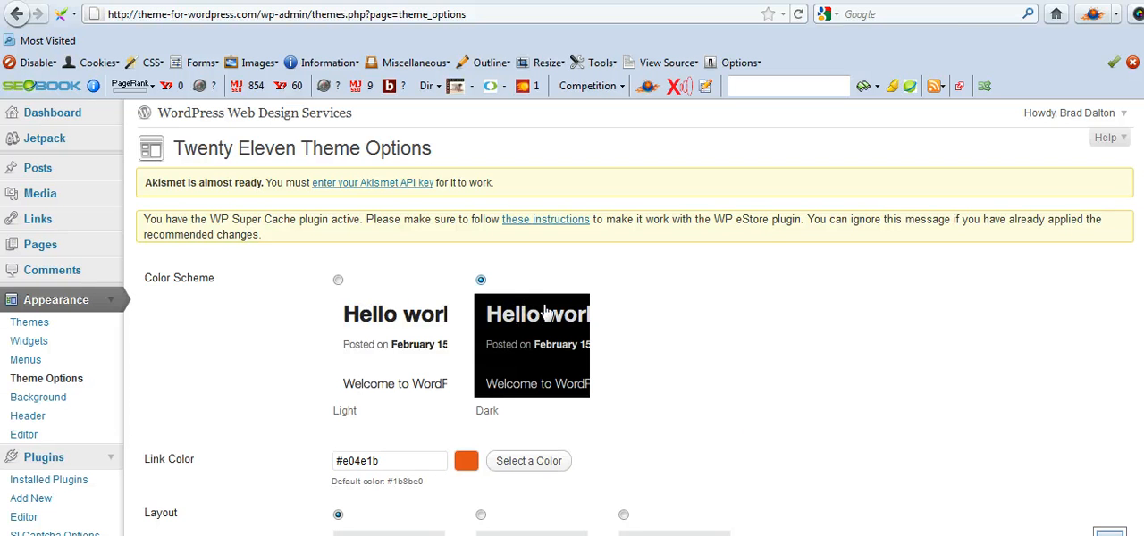
Step: Review the Dark color scheme, then bring the Layout options with Content on left into view
{"action": "left_click", "coordinate": [337, 280]}
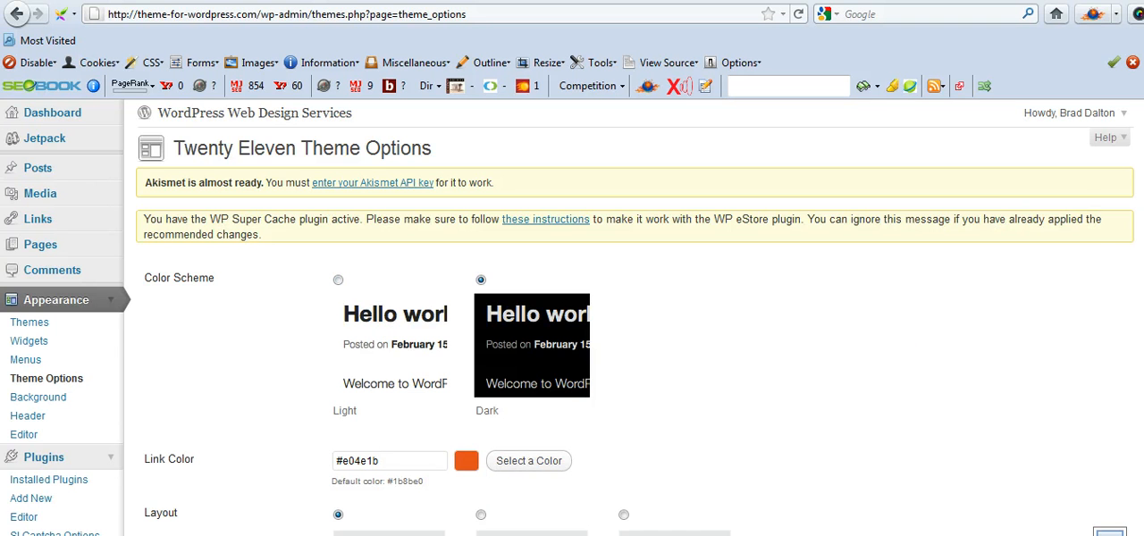
{"action": "scroll", "scroll_direction": "down", "scroll_amount": 3}
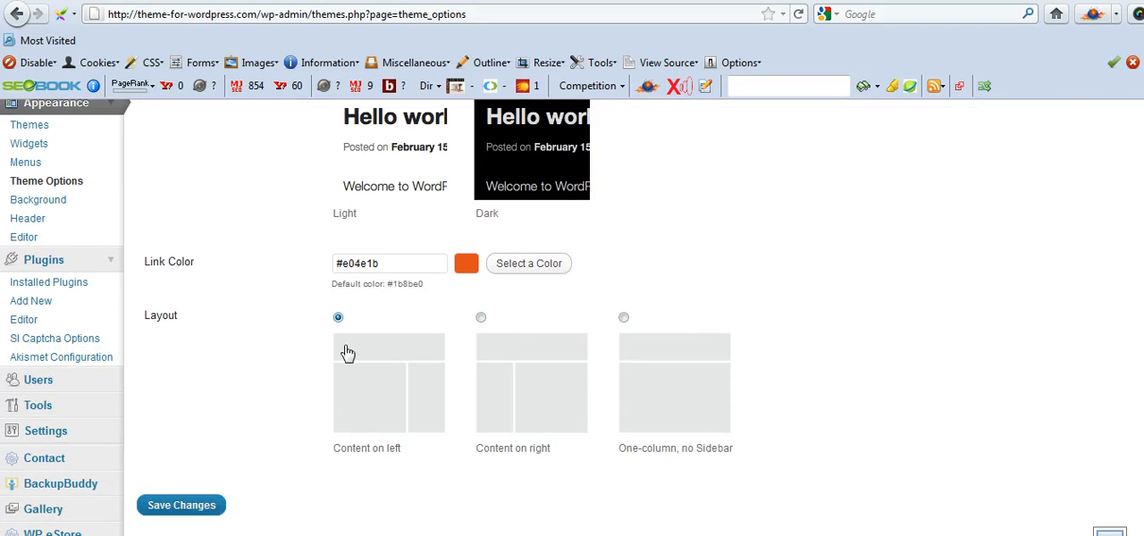
{"action": "mouse_move", "coordinate": [400, 378]}
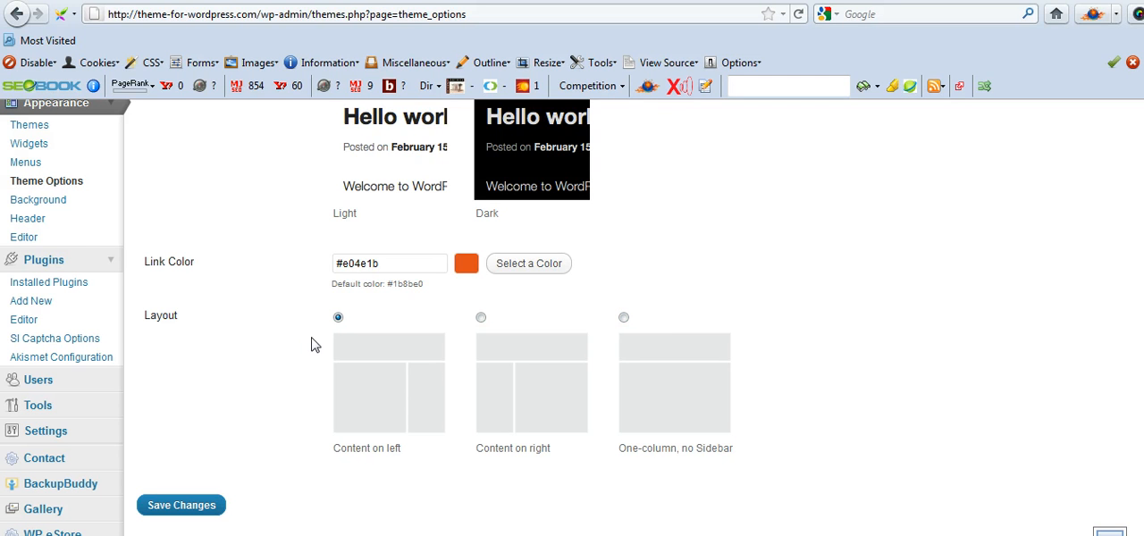
{"action": "mouse_move", "coordinate": [176, 421]}
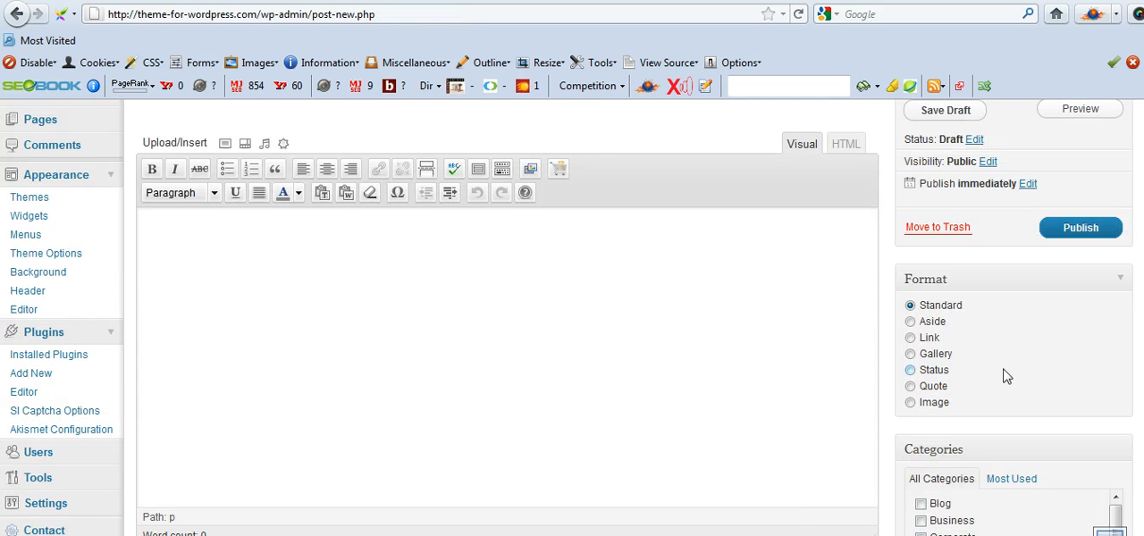
{"action": "mouse_move", "coordinate": [982, 353]}
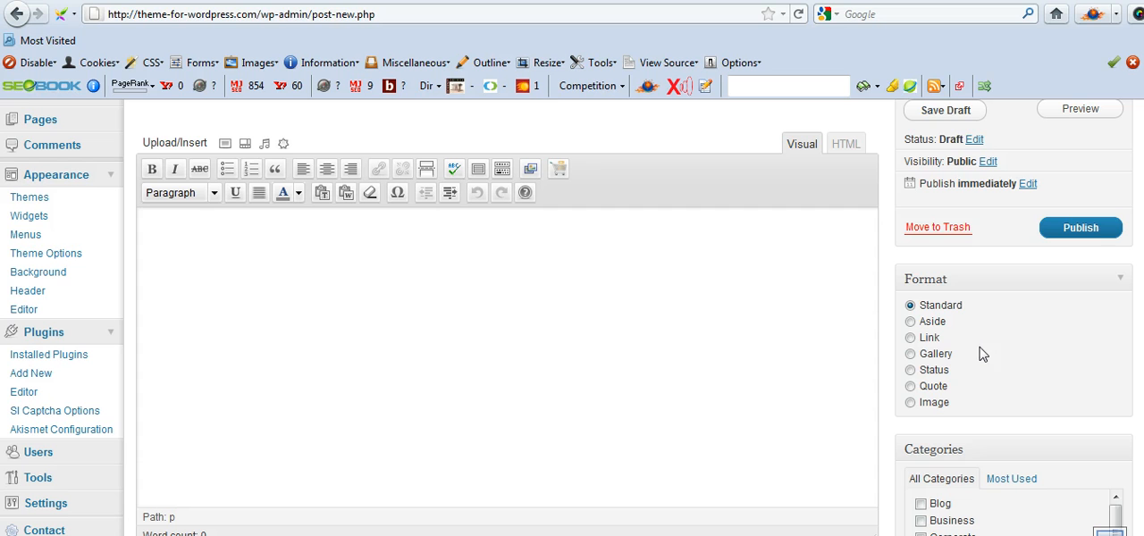
{"action": "mouse_move", "coordinate": [909, 366]}
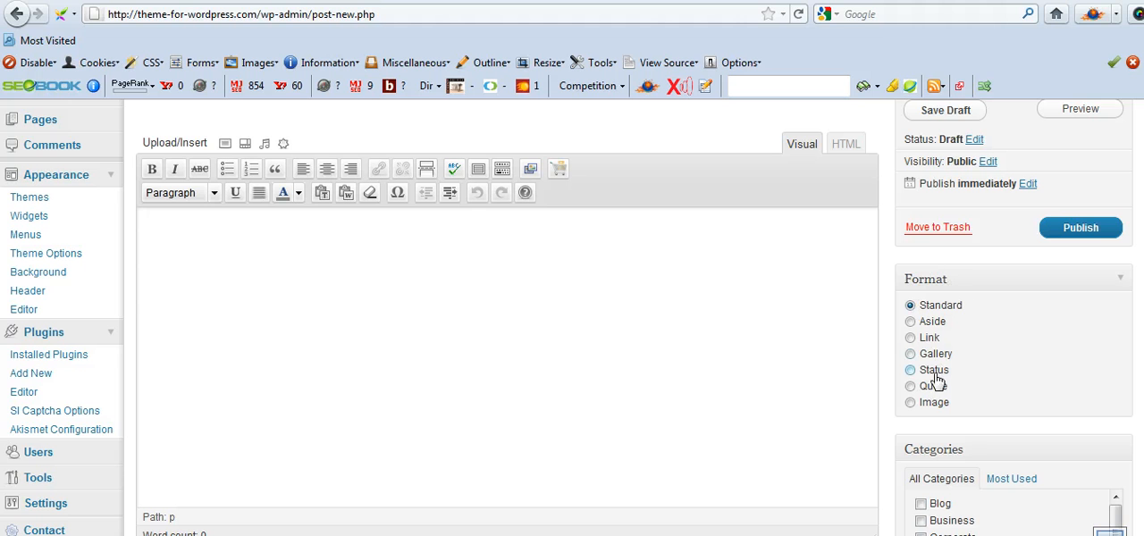
{"action": "mouse_move", "coordinate": [629, 298]}
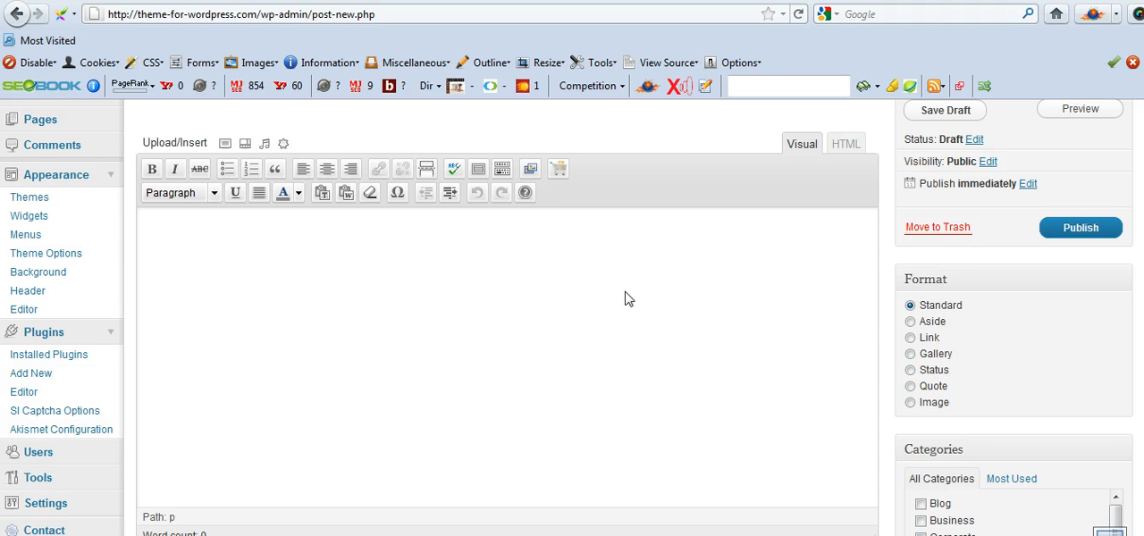
{"action": "mouse_move", "coordinate": [588, 302]}
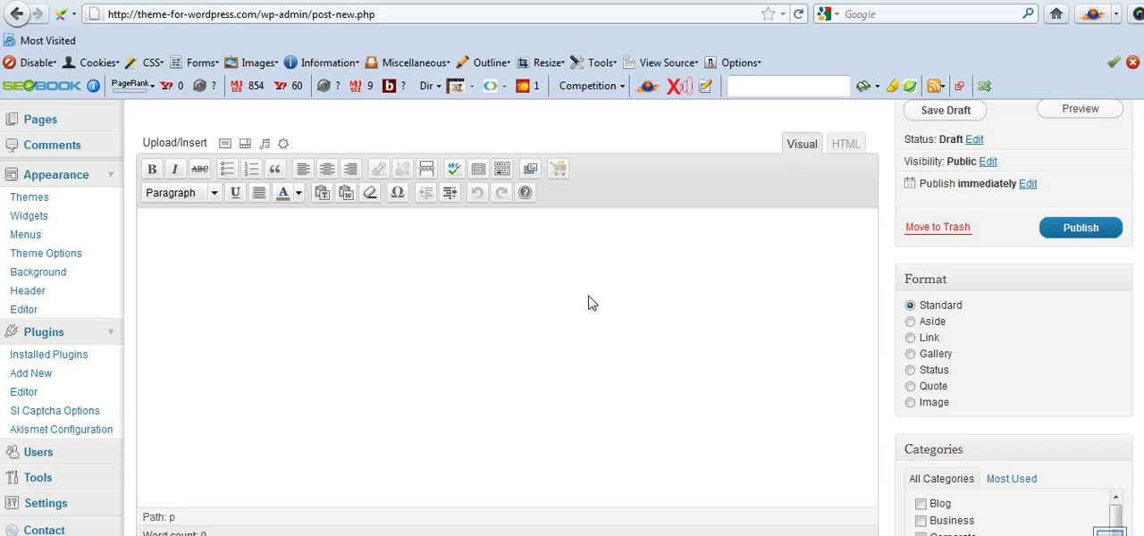
{"action": "mouse_move", "coordinate": [327, 360]}
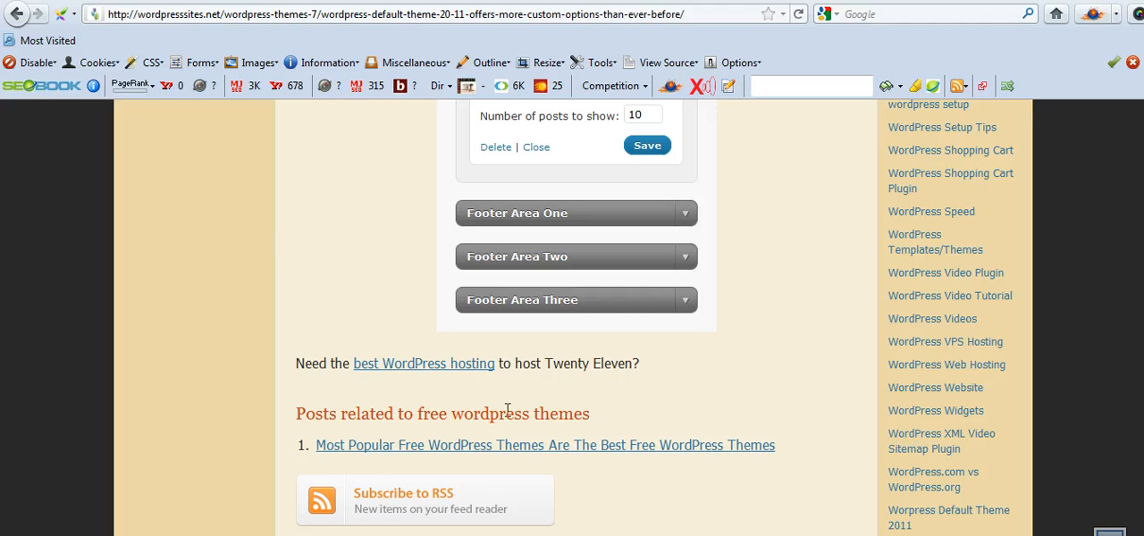
{"action": "mouse_move", "coordinate": [243, 433]}
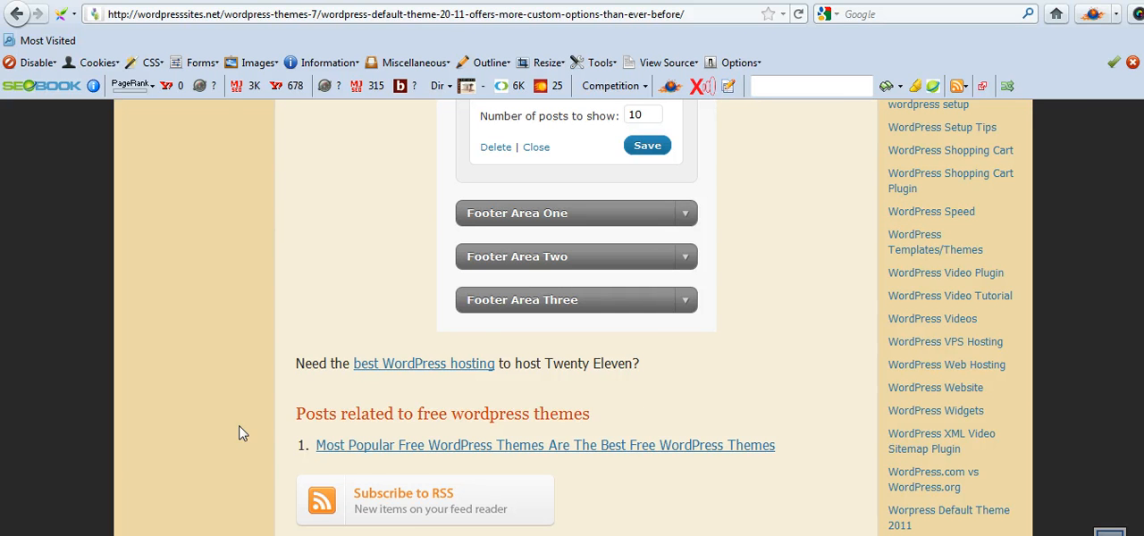
Step: Go back to the top of the article showing the title and opening paragraph
{"action": "scroll", "scroll_direction": "up", "scroll_amount": 3}
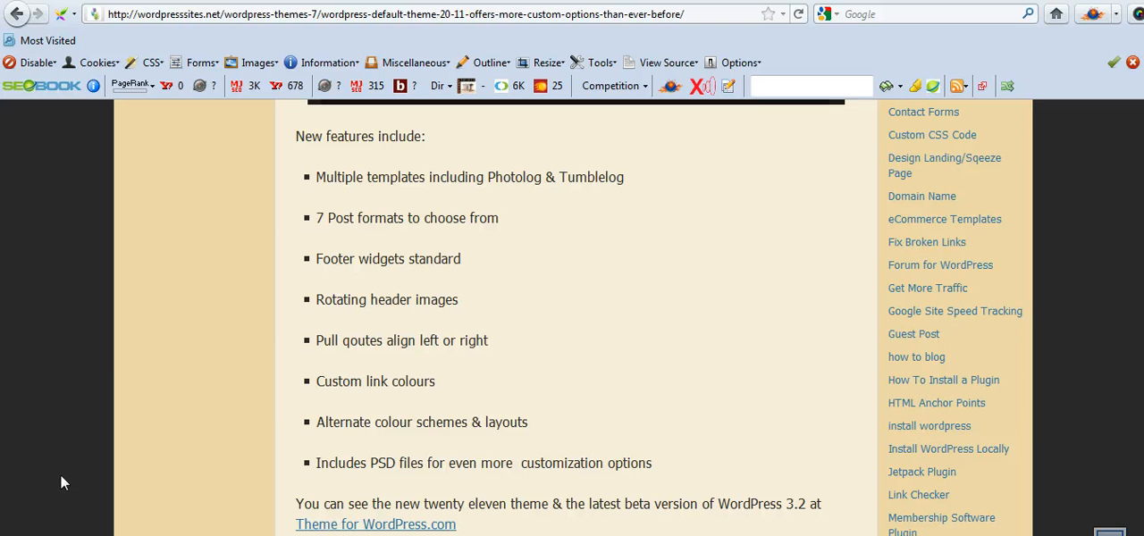
{"action": "mouse_move", "coordinate": [144, 286]}
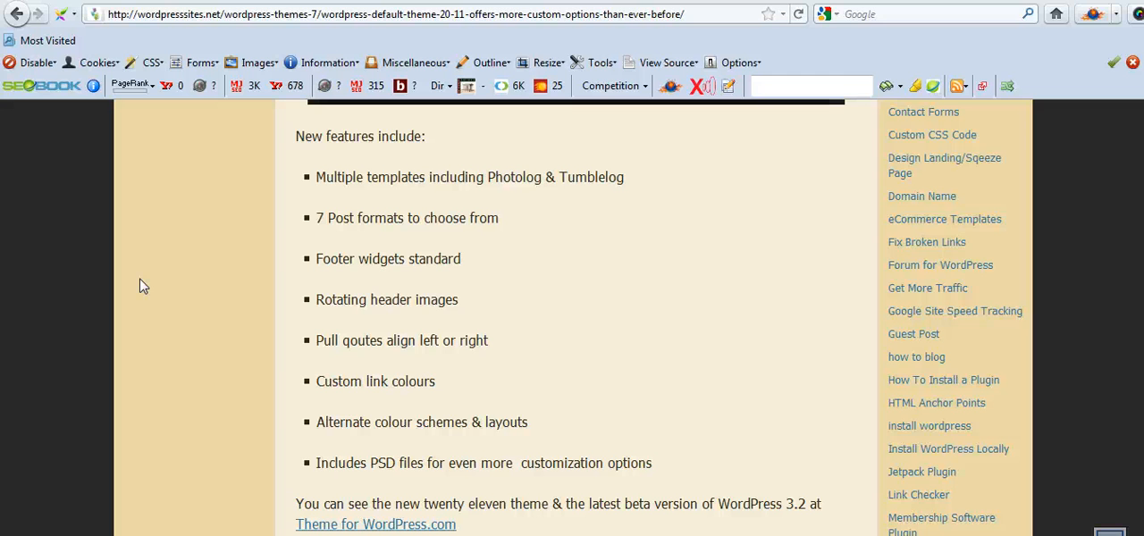
{"action": "mouse_move", "coordinate": [264, 258]}
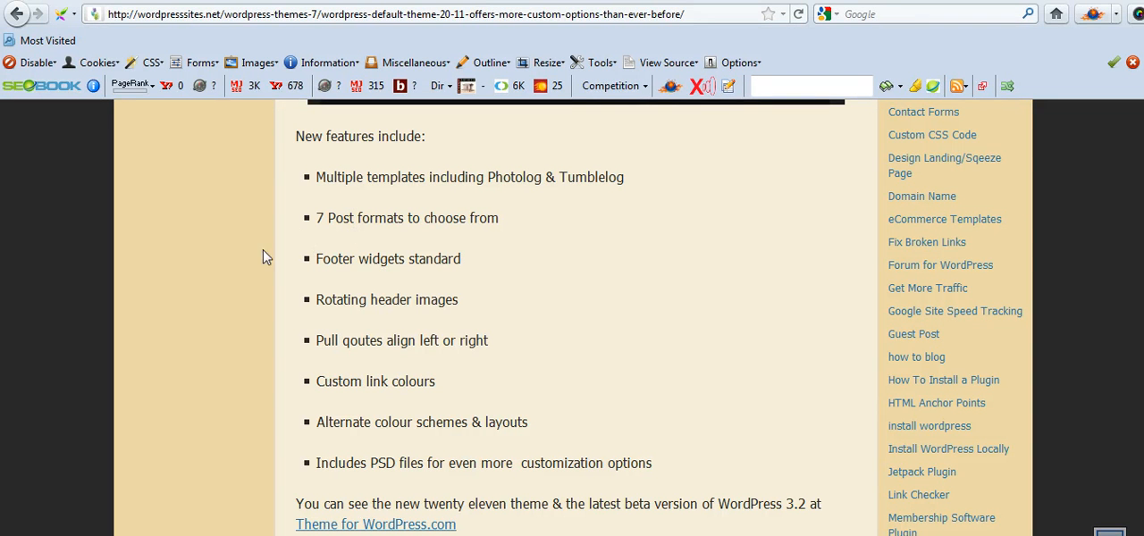
{"action": "mouse_move", "coordinate": [231, 279]}
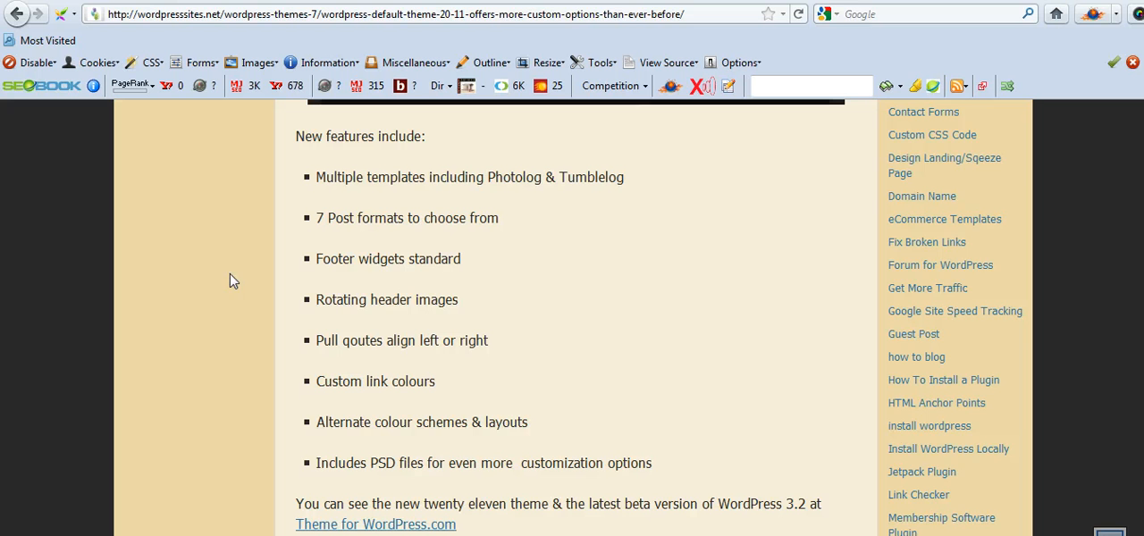
{"action": "mouse_move", "coordinate": [157, 335]}
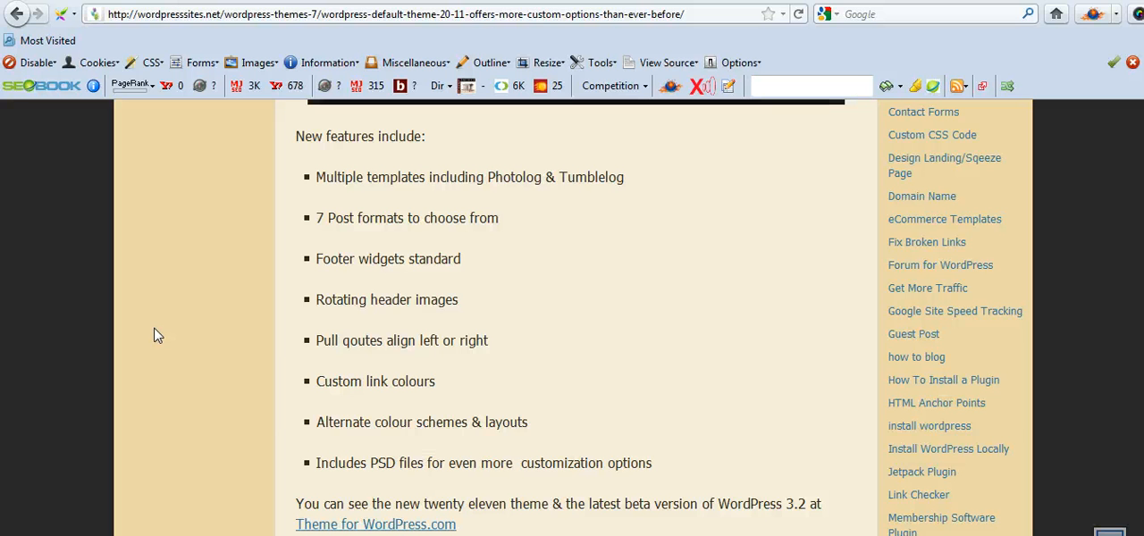
{"action": "mouse_move", "coordinate": [596, 251]}
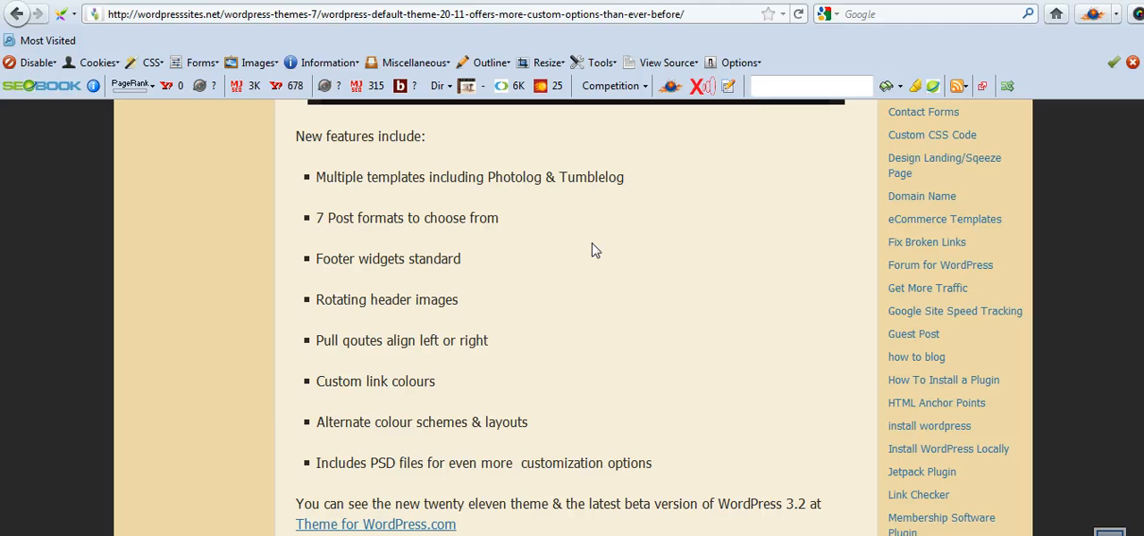
{"action": "mouse_move", "coordinate": [590, 308]}
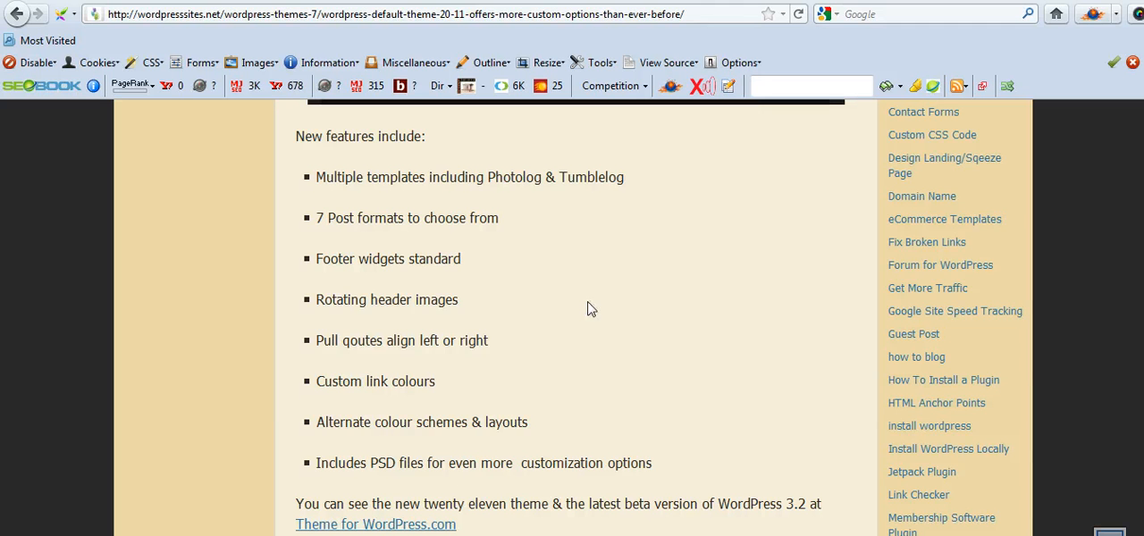
{"action": "mouse_move", "coordinate": [185, 373]}
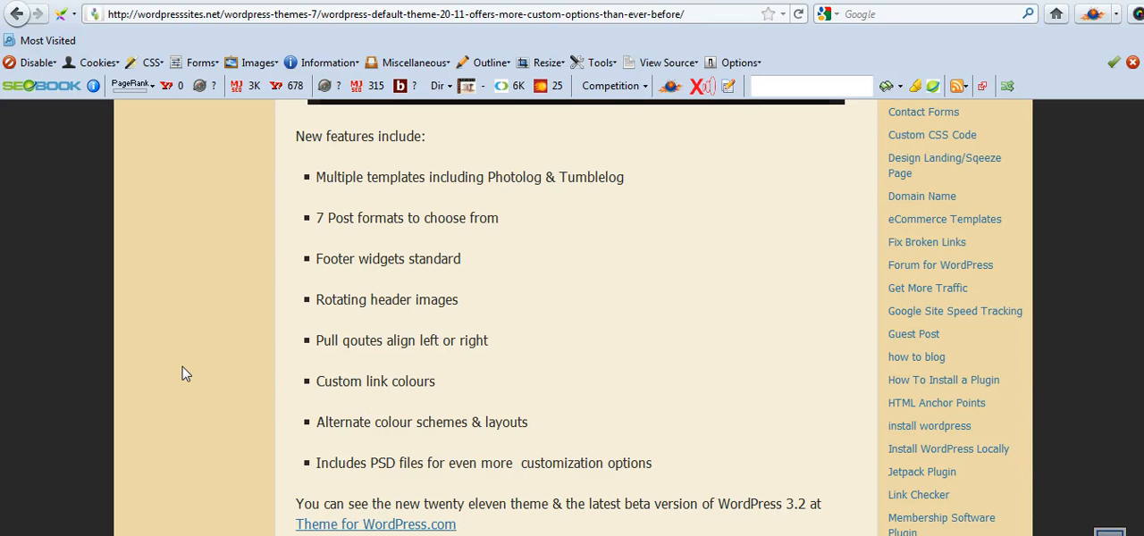
{"action": "mouse_move", "coordinate": [226, 391]}
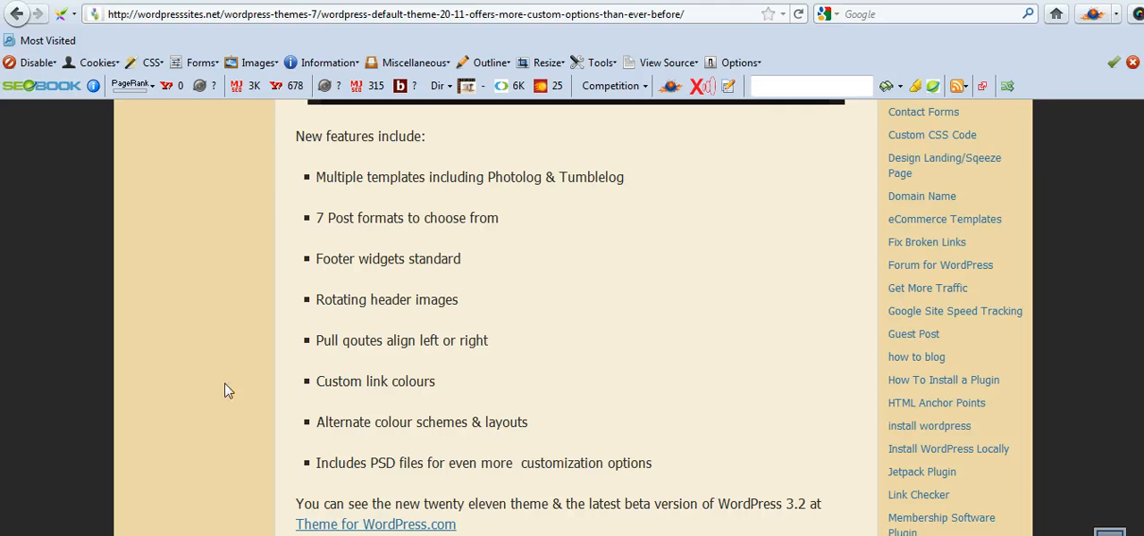
{"action": "mouse_move", "coordinate": [400, 420]}
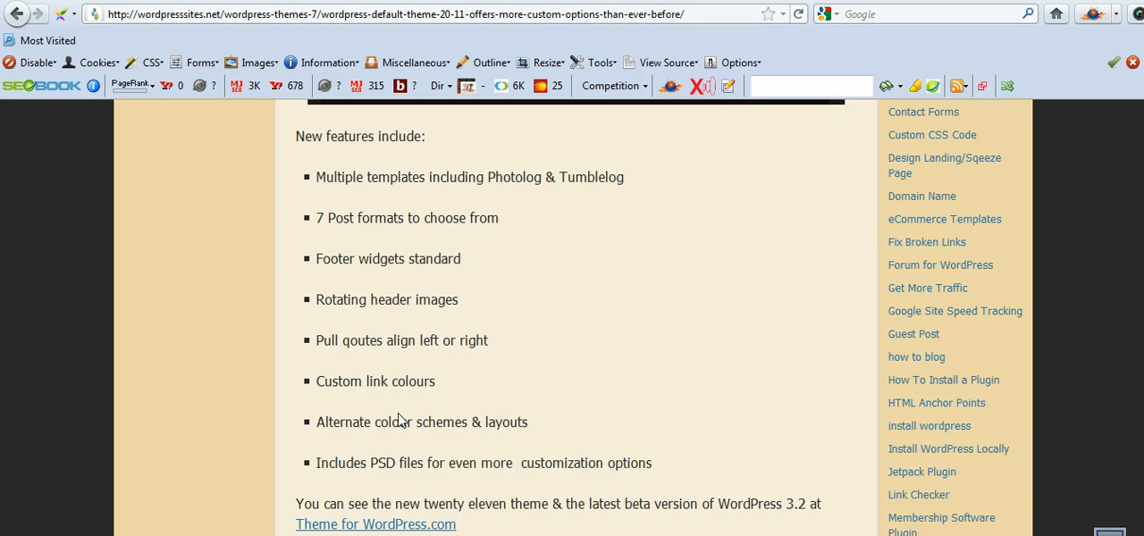
{"action": "mouse_move", "coordinate": [241, 378]}
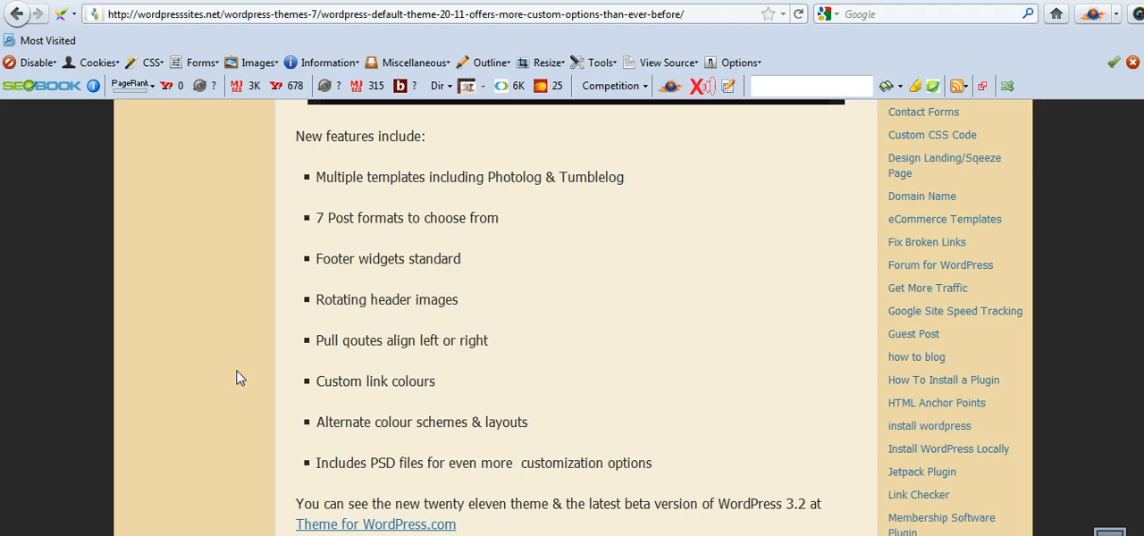
{"action": "mouse_move", "coordinate": [425, 465]}
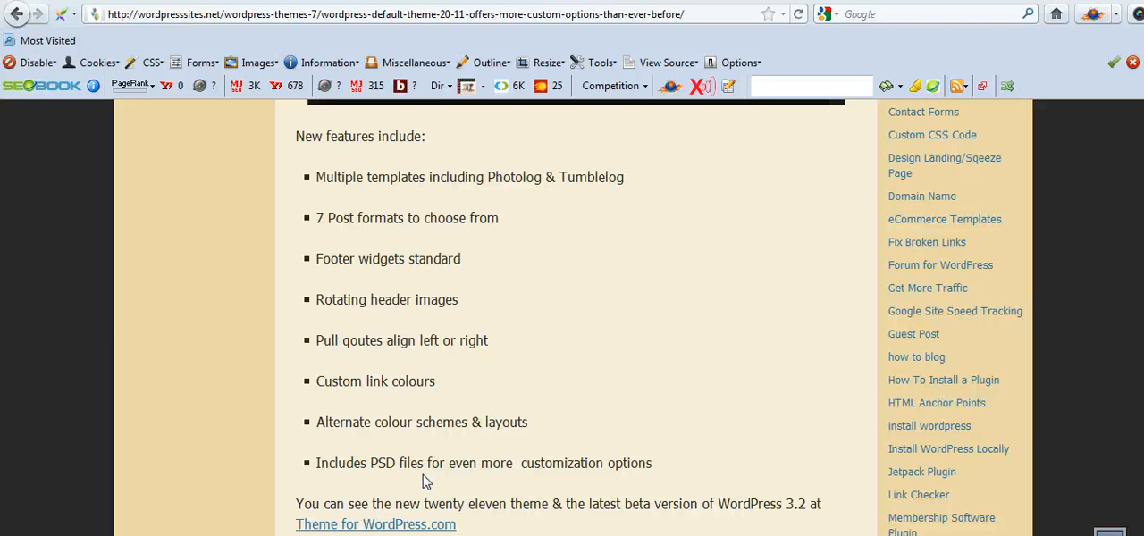
{"action": "mouse_move", "coordinate": [420, 483]}
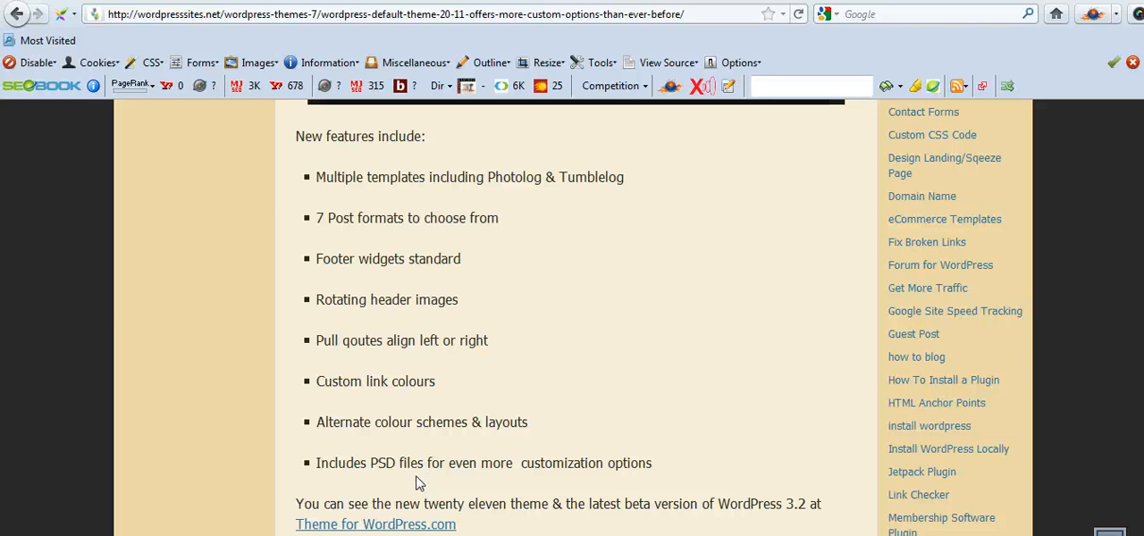
{"action": "left_click", "coordinate": [375, 525]}
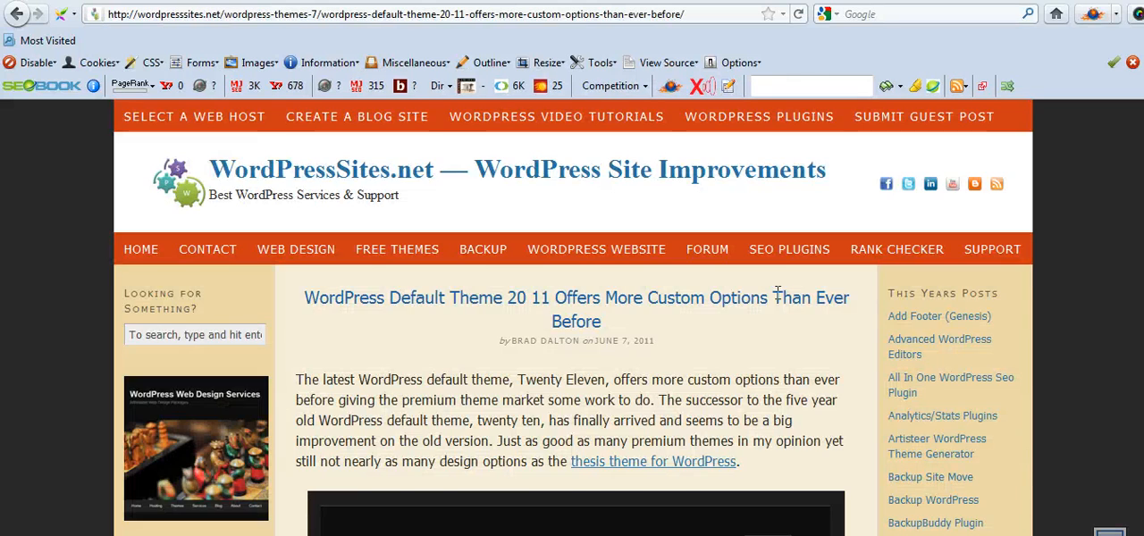
Step: Scroll past the feature list to the theme download link and Hostgator coupon
{"action": "scroll", "scroll_direction": "down", "scroll_amount": 3}
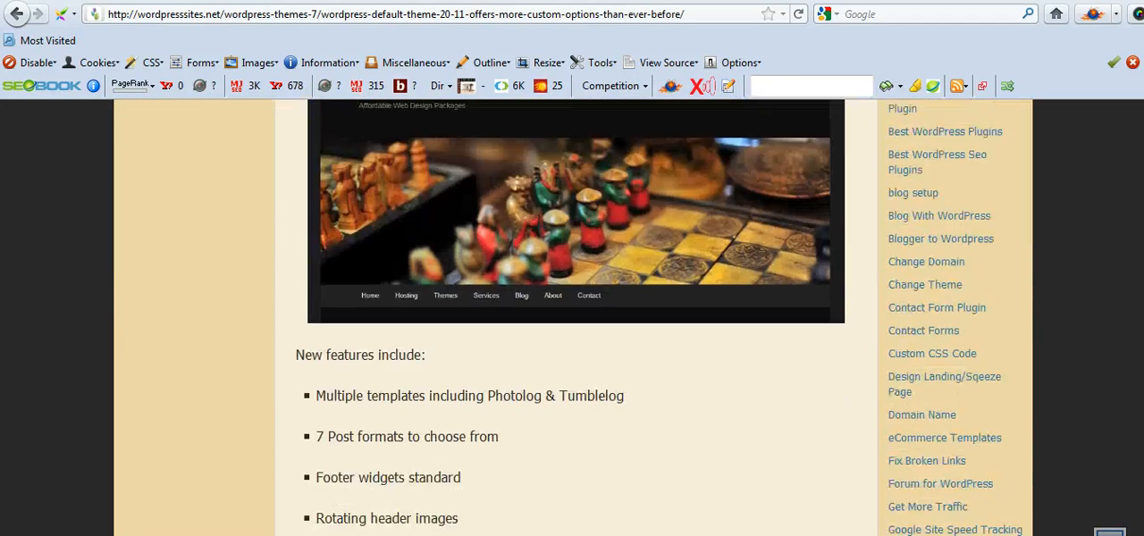
{"action": "scroll", "scroll_direction": "up", "scroll_amount": 3}
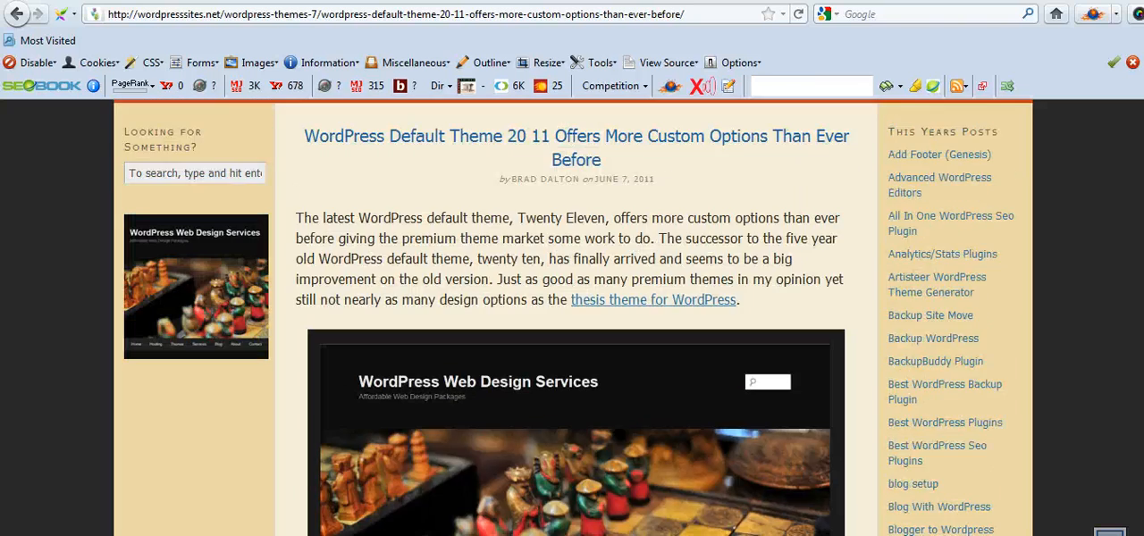
{"action": "scroll", "scroll_direction": "down", "scroll_amount": 3}
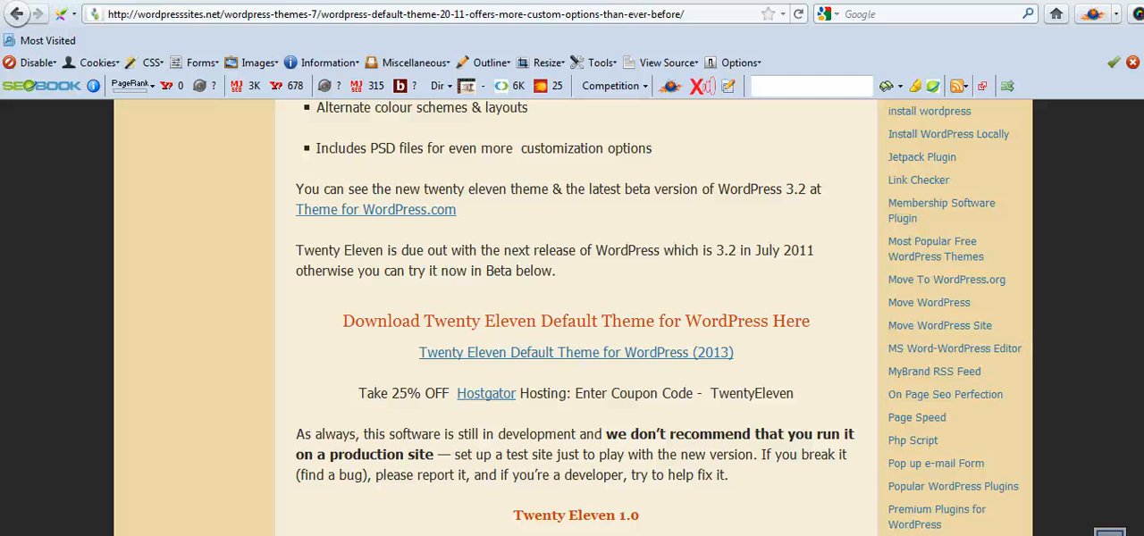
{"action": "mouse_move", "coordinate": [697, 250]}
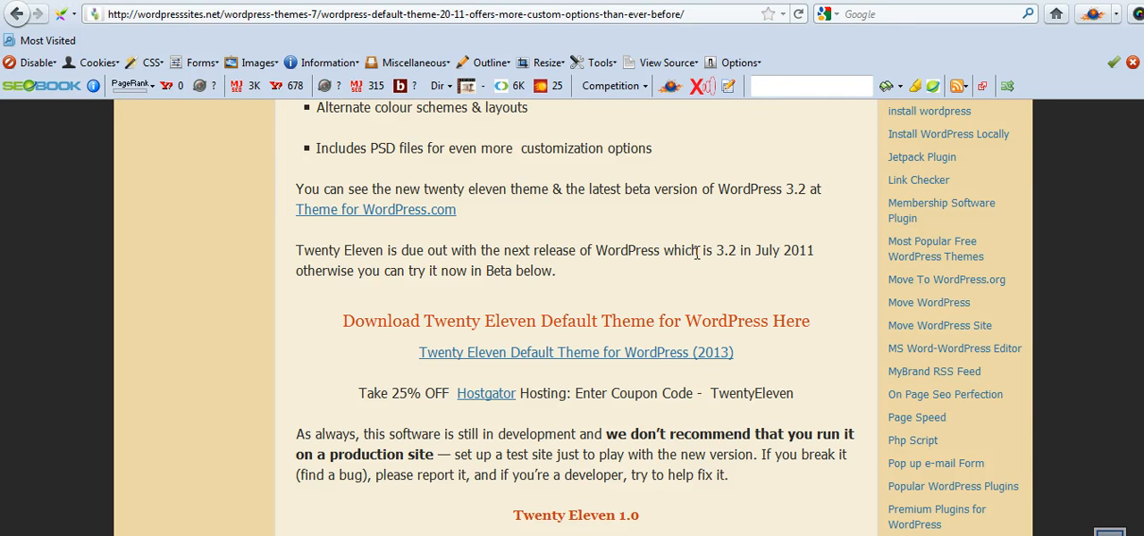
{"action": "mouse_move", "coordinate": [673, 374]}
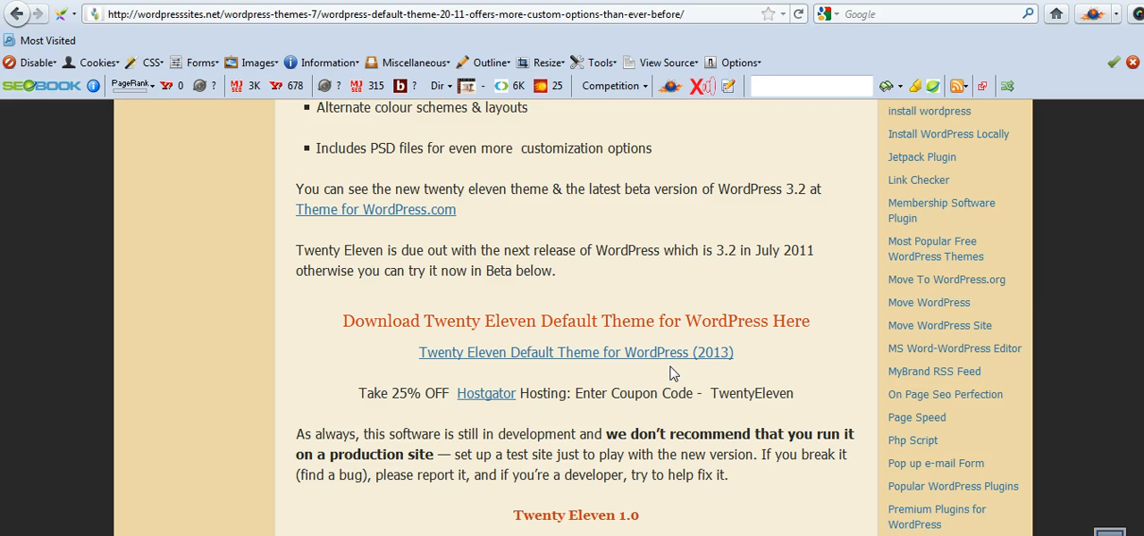
{"action": "mouse_move", "coordinate": [634, 402]}
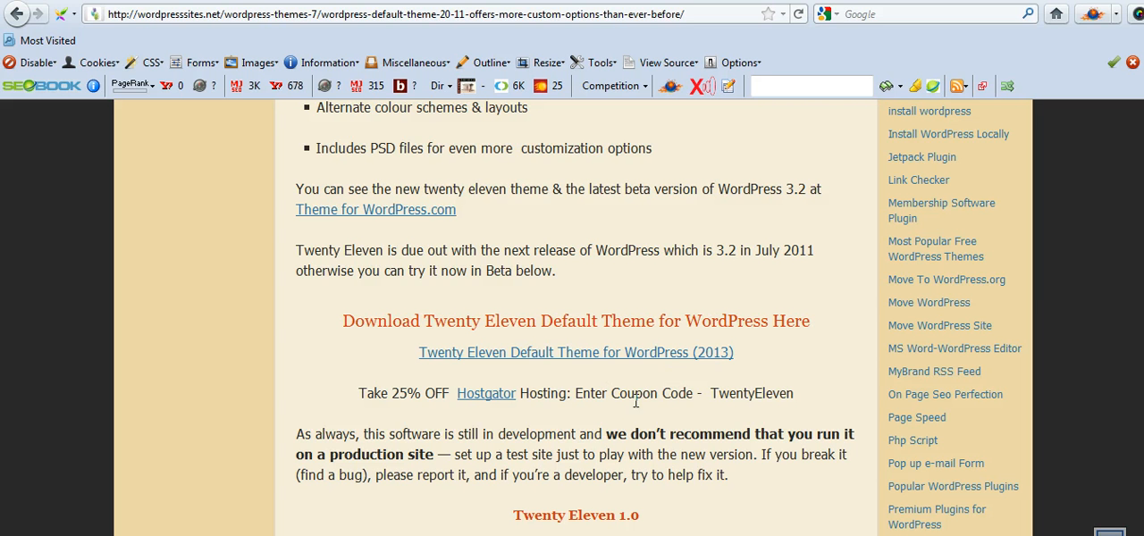